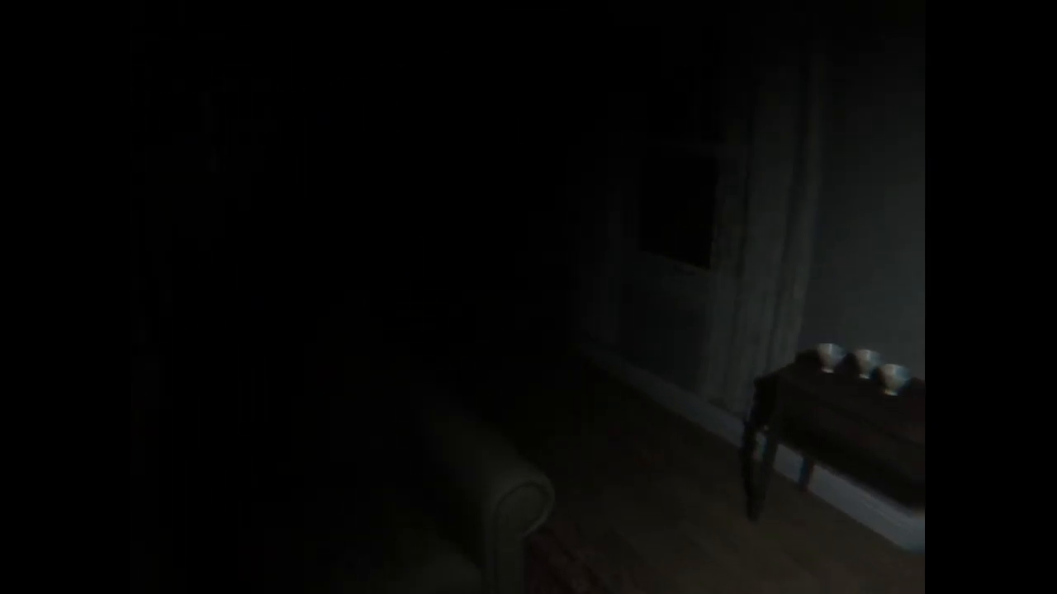
scroll("left", 3)
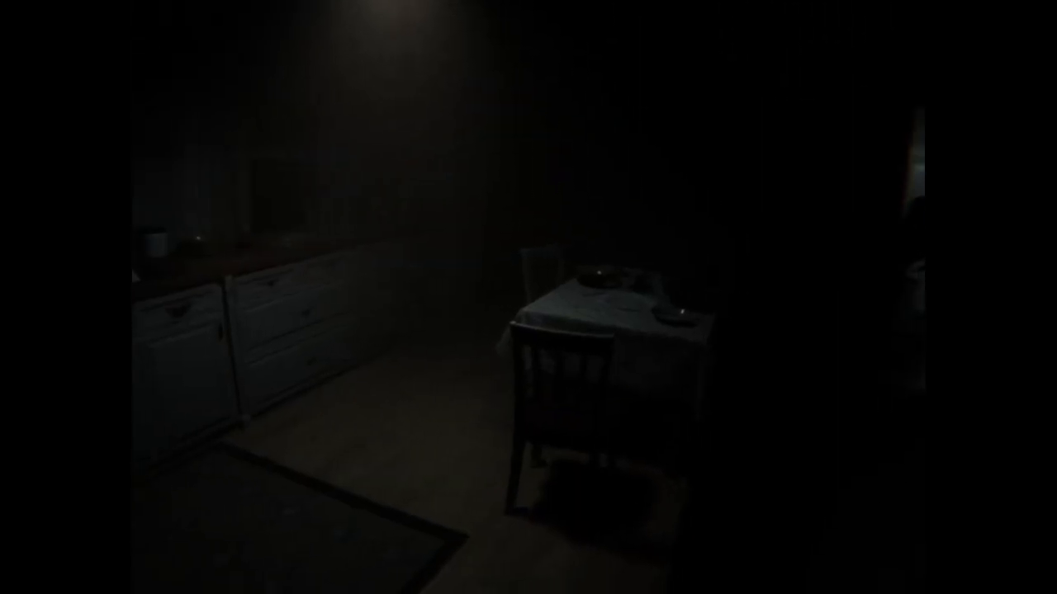